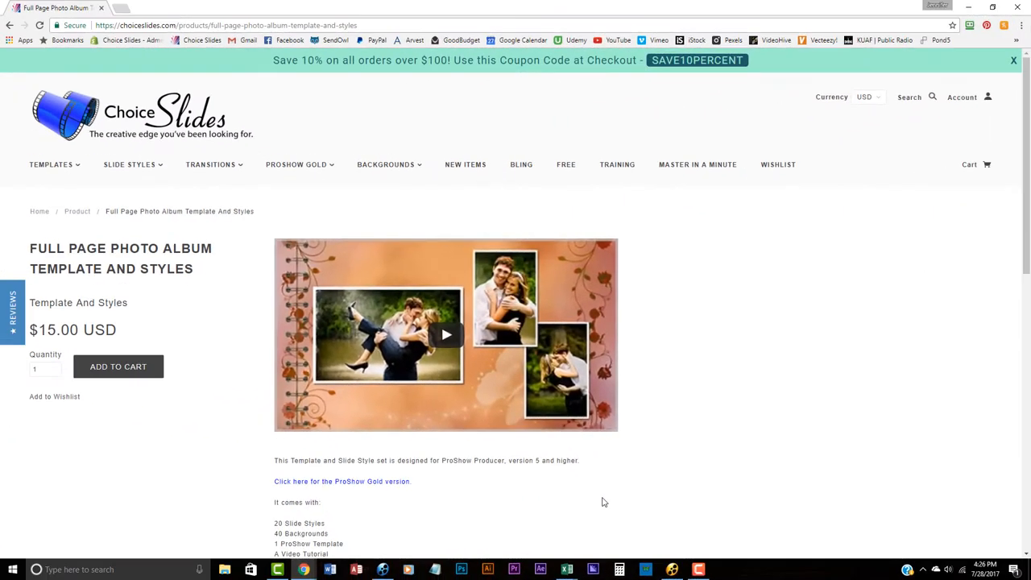
pyautogui.moveTo(528, 448)
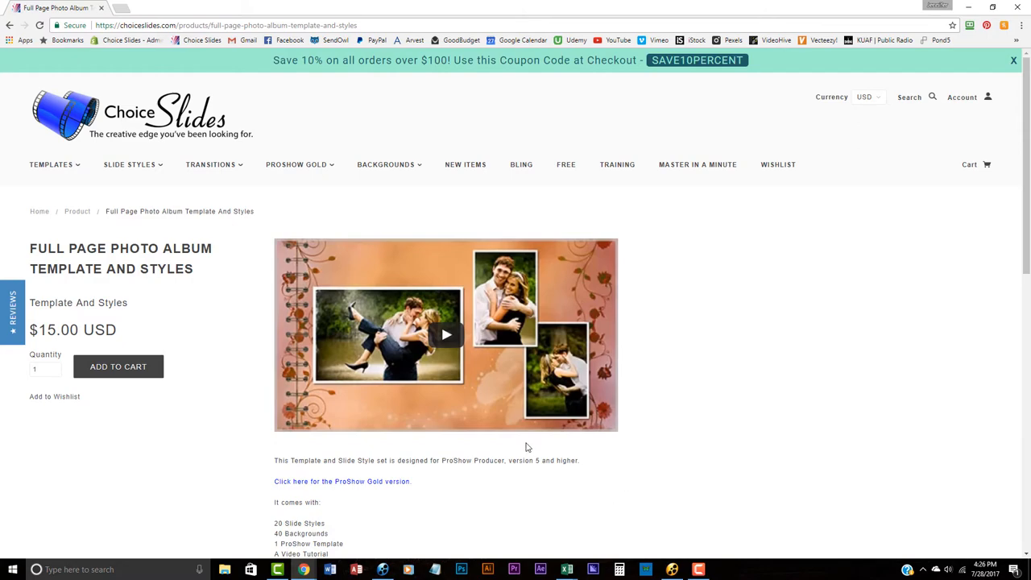
pyautogui.moveTo(63, 85)
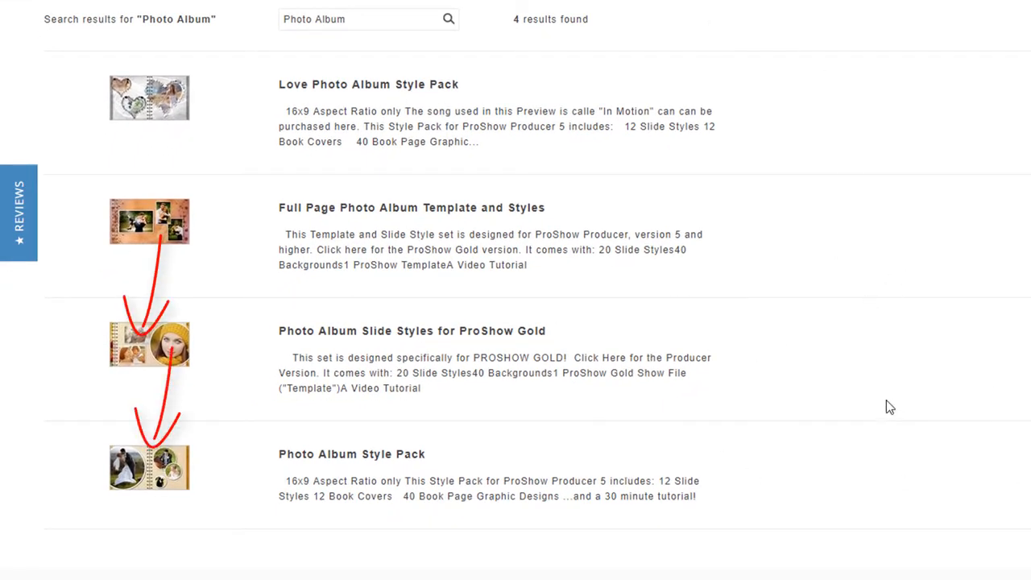
pyautogui.moveTo(860, 412)
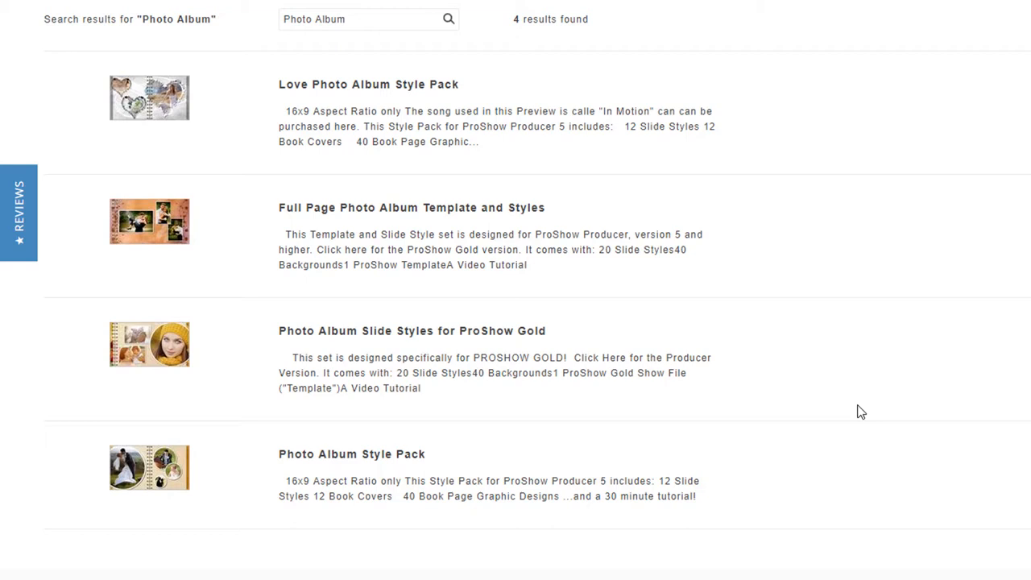
pyautogui.moveTo(255, 499)
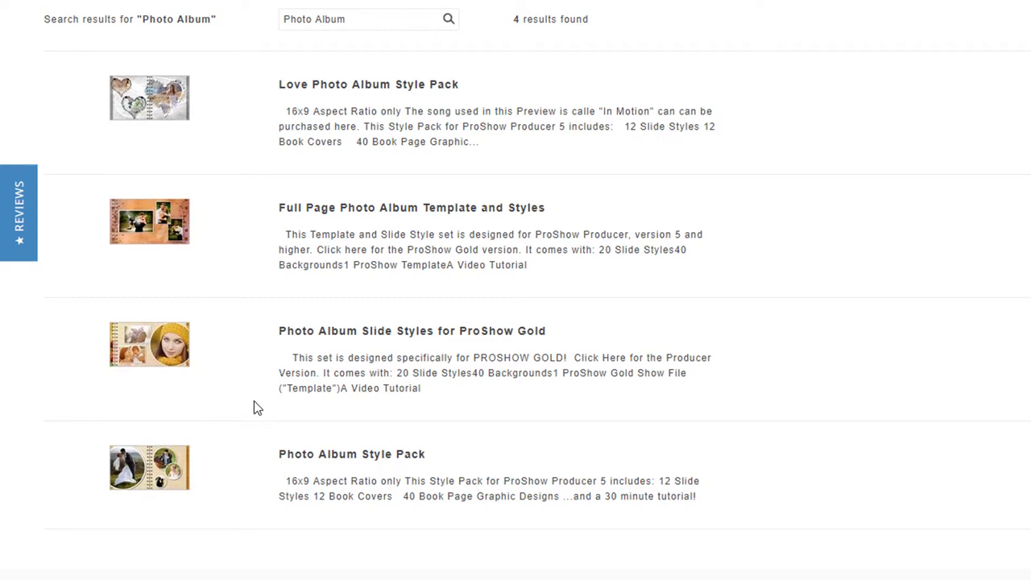
pyautogui.moveTo(225, 462)
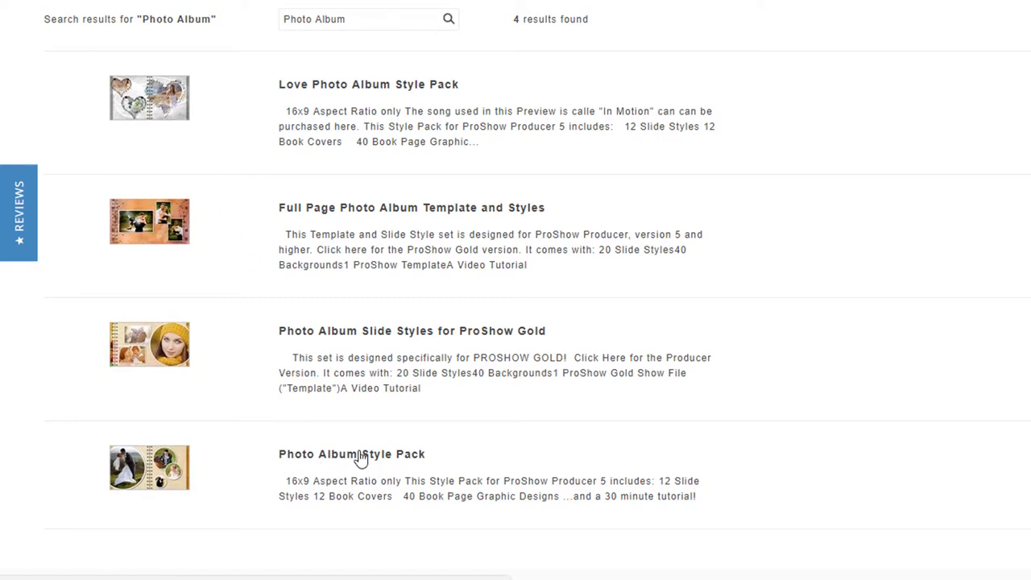
pyautogui.click(351, 454)
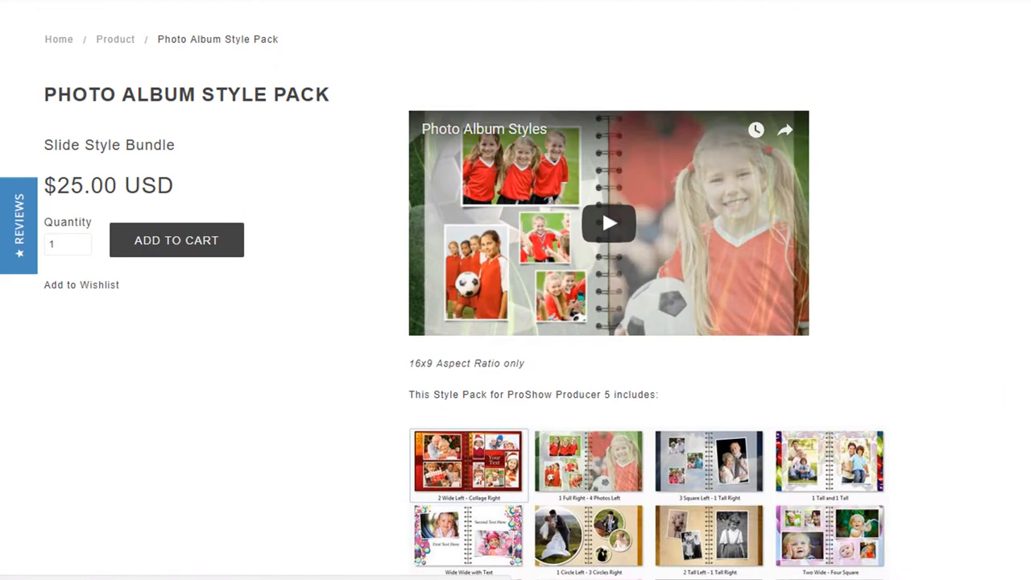
pyautogui.scroll(-3)
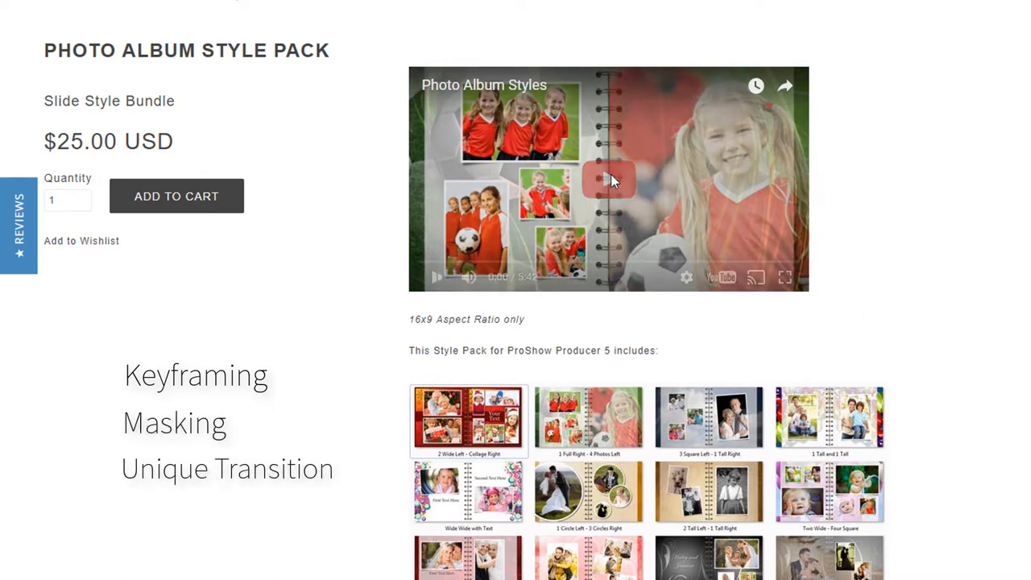
pyautogui.click(609, 179)
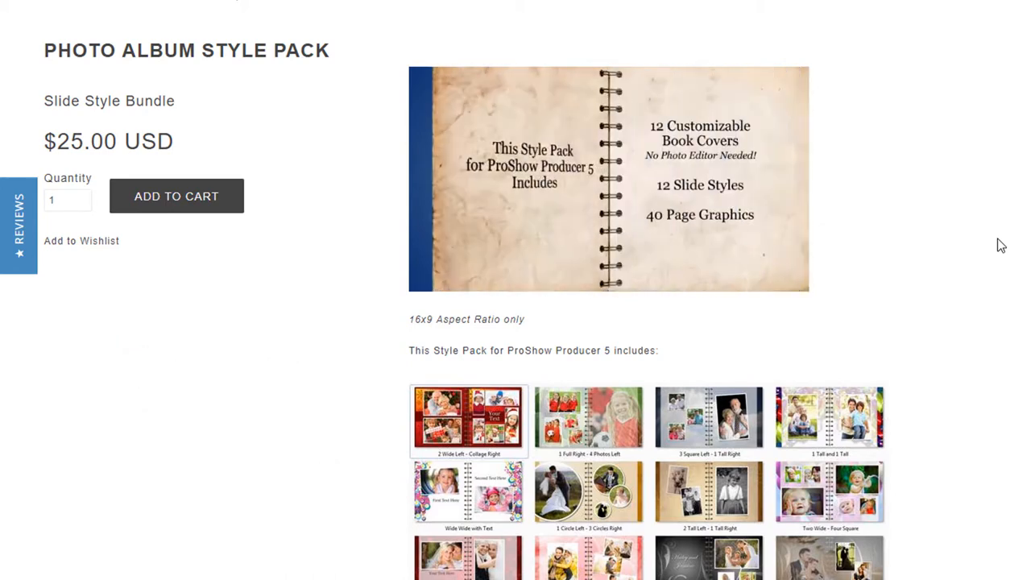
pyautogui.click(608, 181)
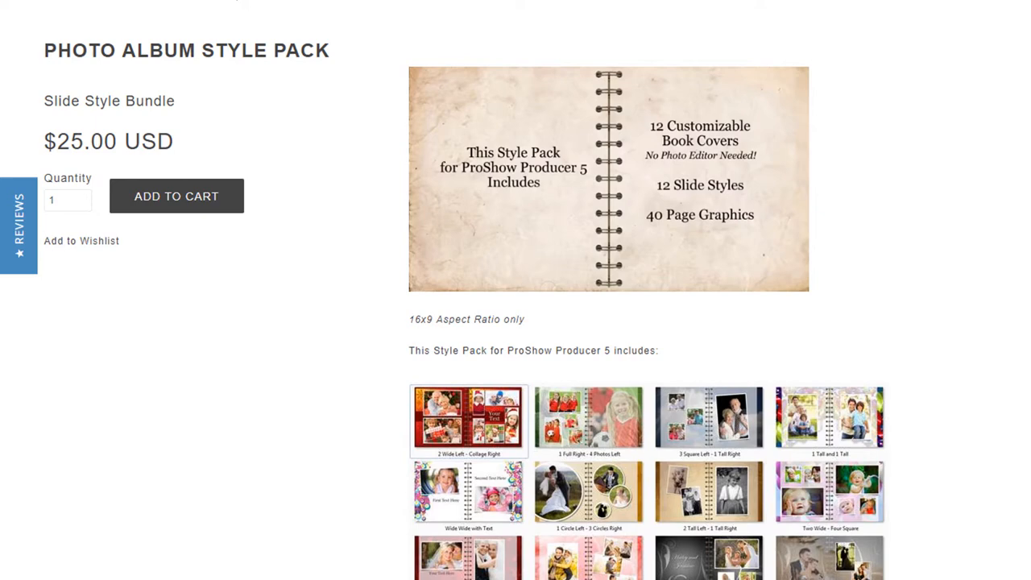
pyautogui.scroll(-3)
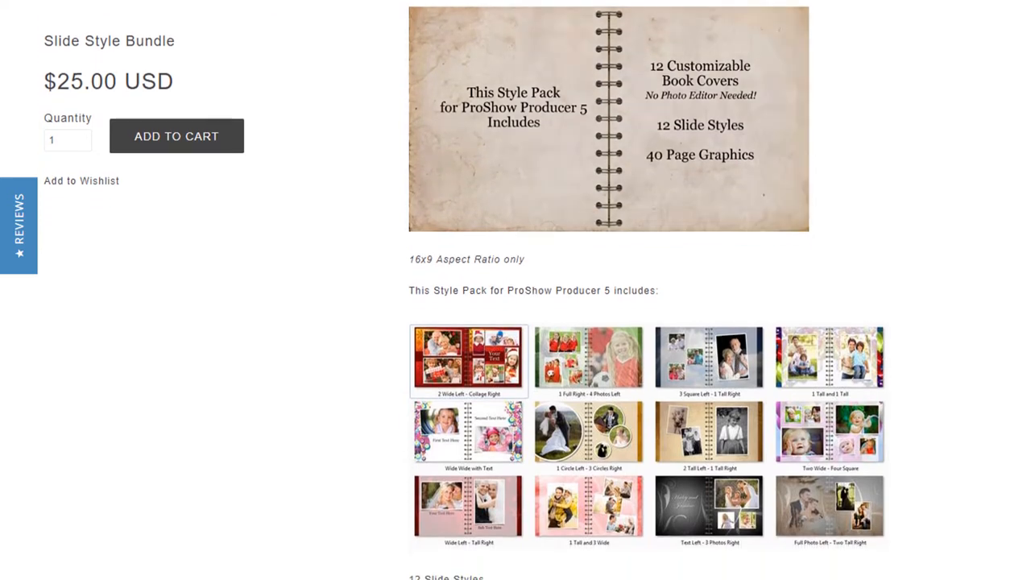
pyautogui.scroll(-3)
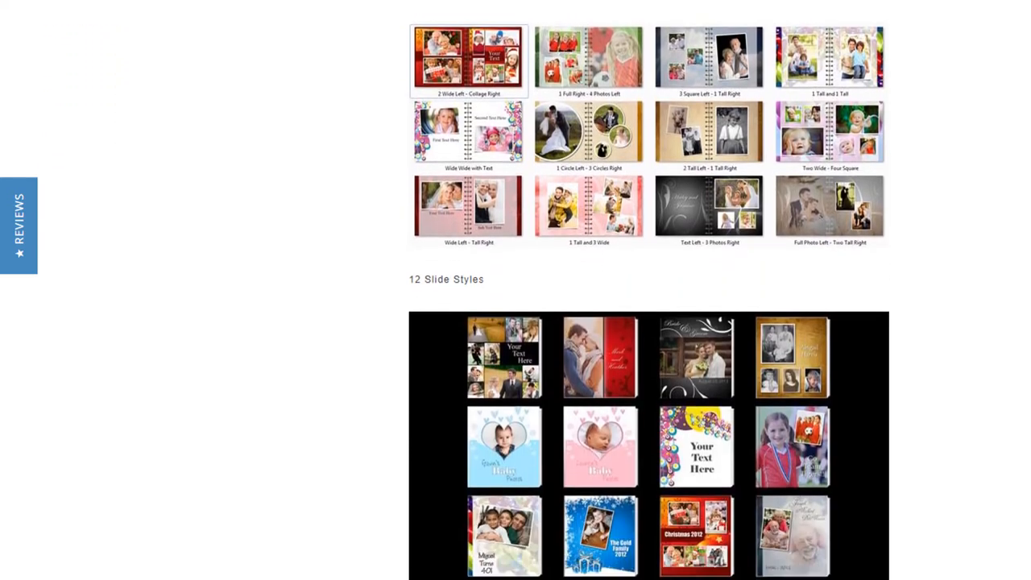
pyautogui.scroll(3)
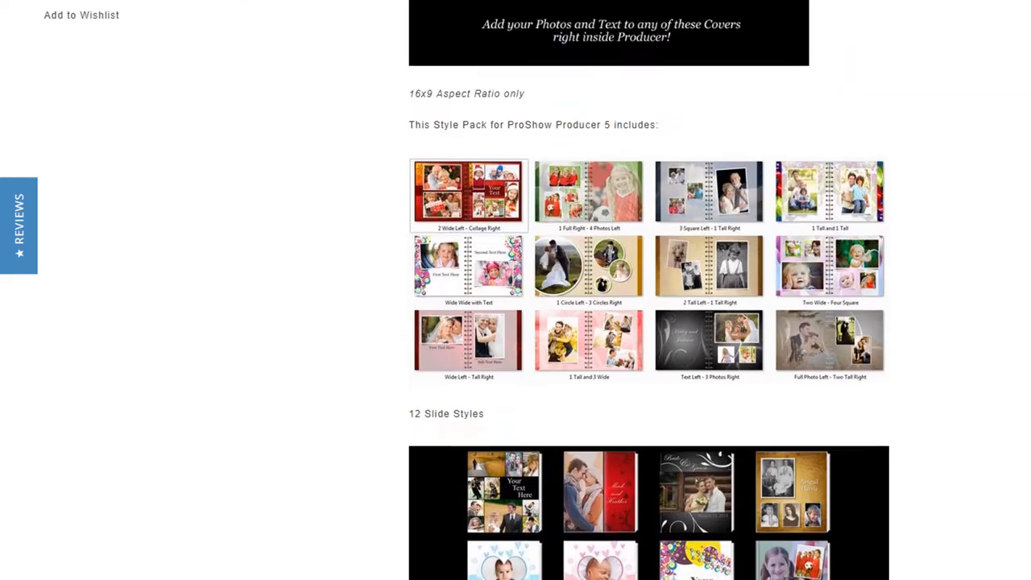
pyautogui.scroll(3)
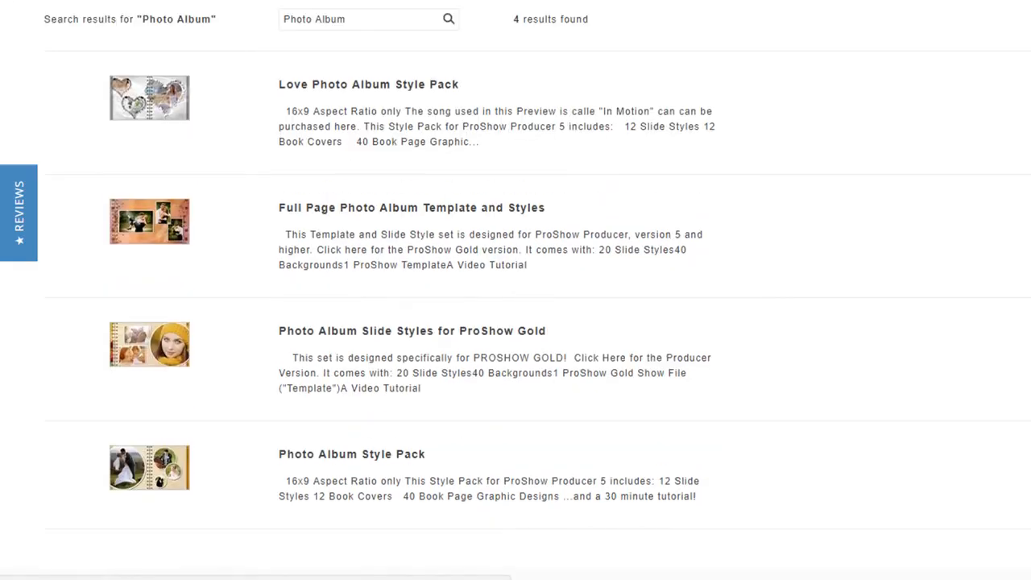
pyautogui.moveTo(358, 90)
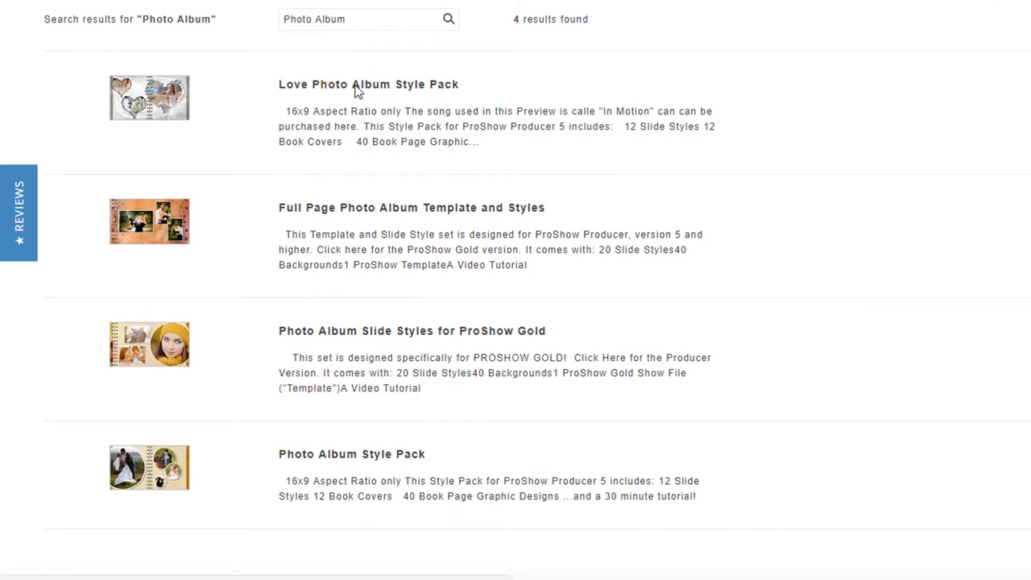
# - Review the Love Photo Album Style Pack page ($25) and its 12 slide styles before returning to results
pyautogui.click(367, 83)
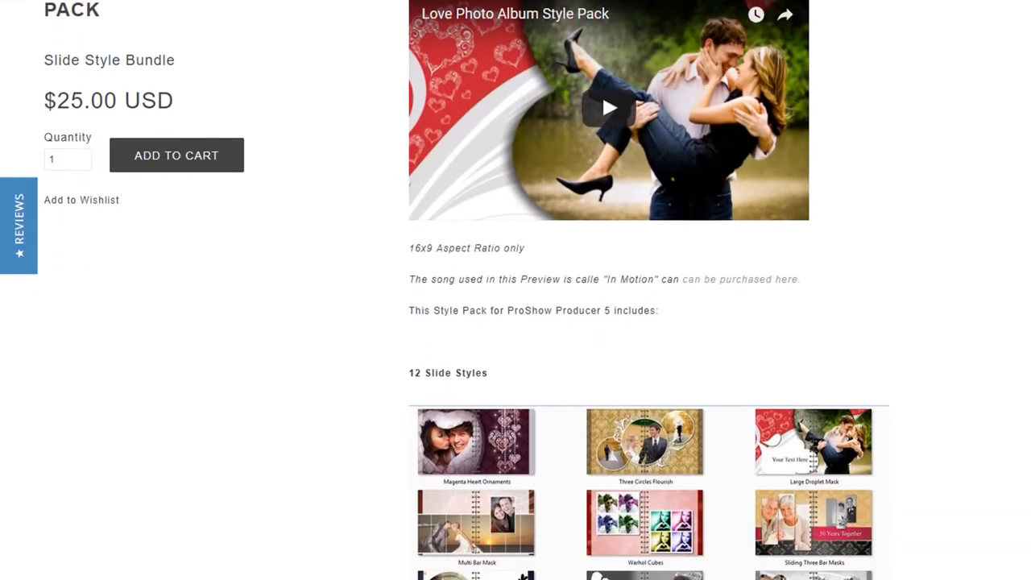
pyautogui.scroll(-3)
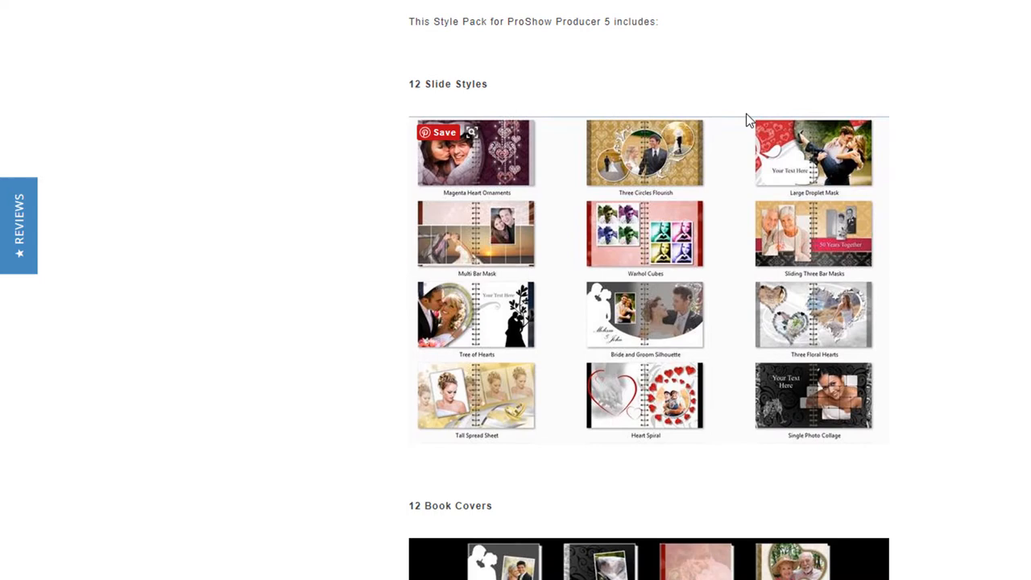
pyautogui.moveTo(948, 356)
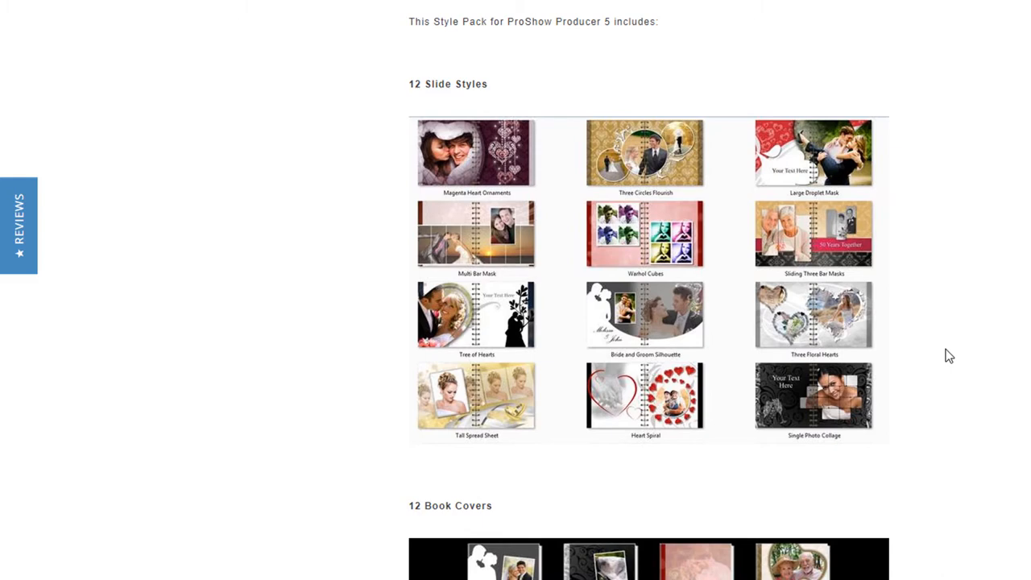
pyautogui.scroll(3)
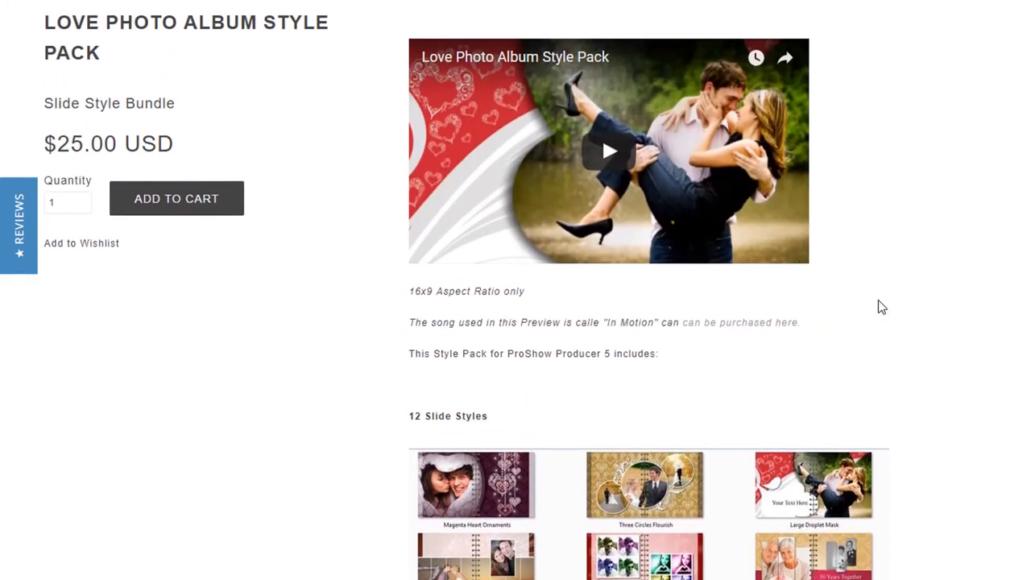
pyautogui.scroll(-3)
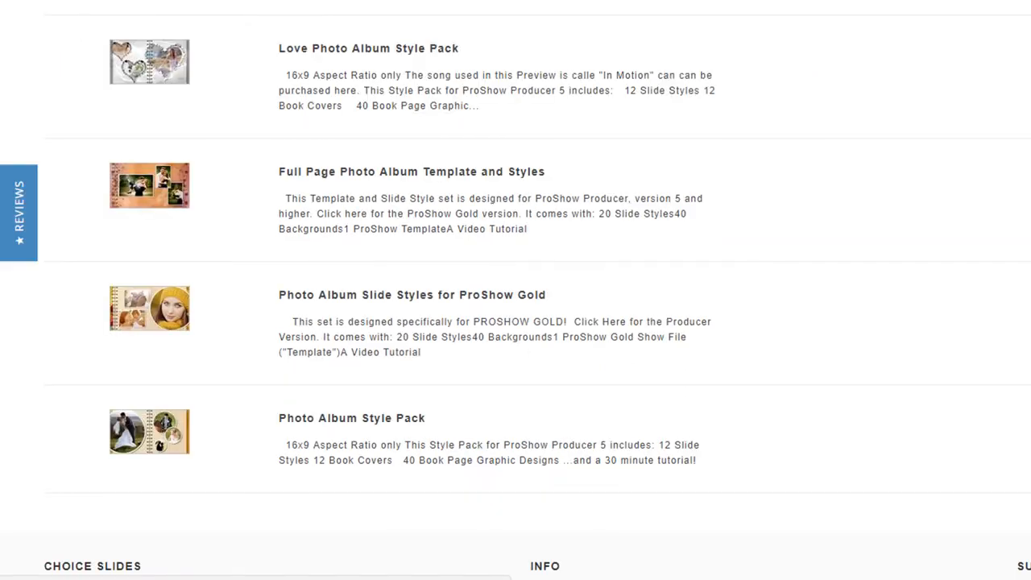
pyautogui.scroll(3)
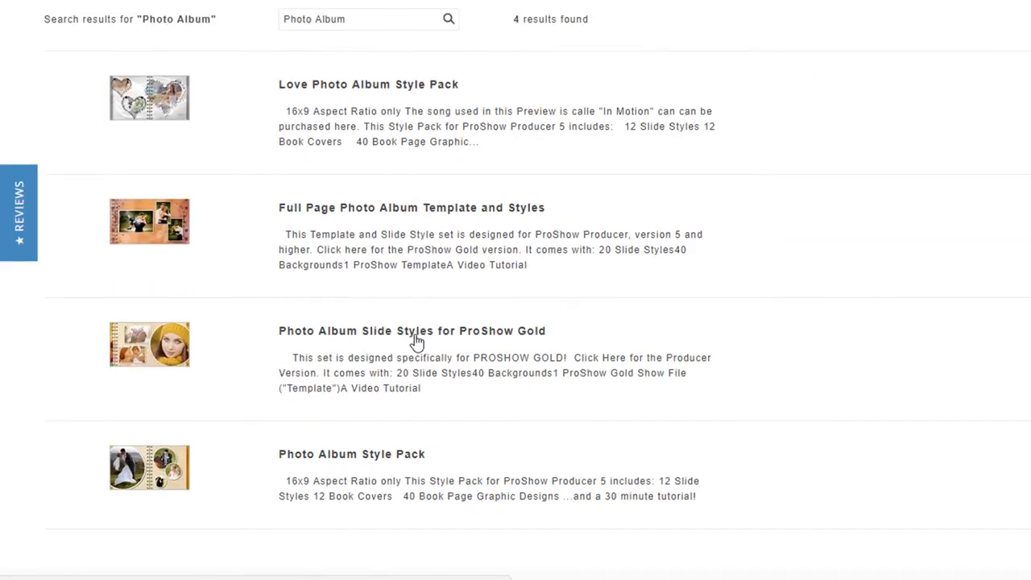
# - Launch the Photo Album Slide Styles pack so Photo Album Show - Preview.psh plays in ProShow Gold
pyautogui.click(412, 330)
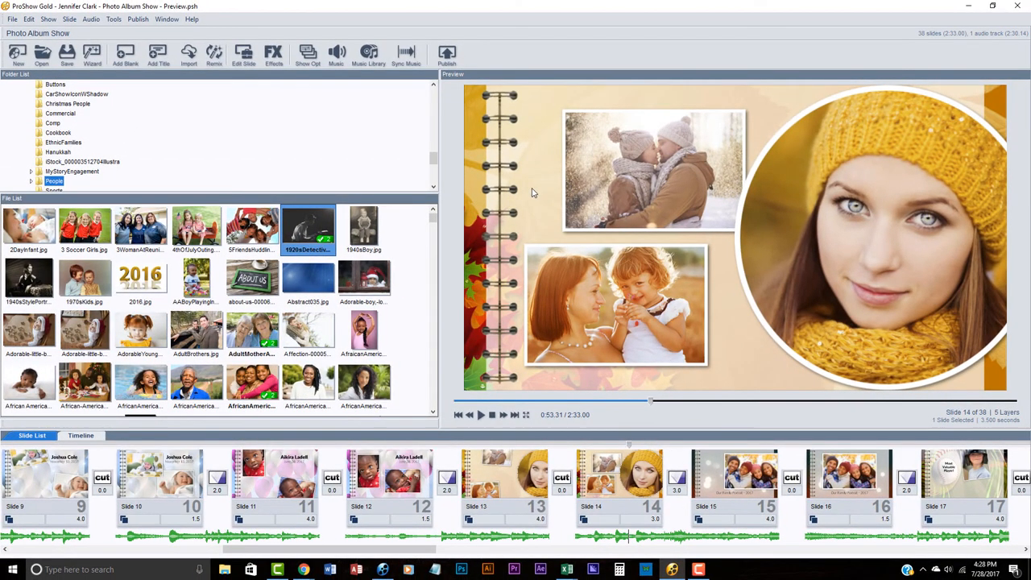
pyautogui.moveTo(657, 119)
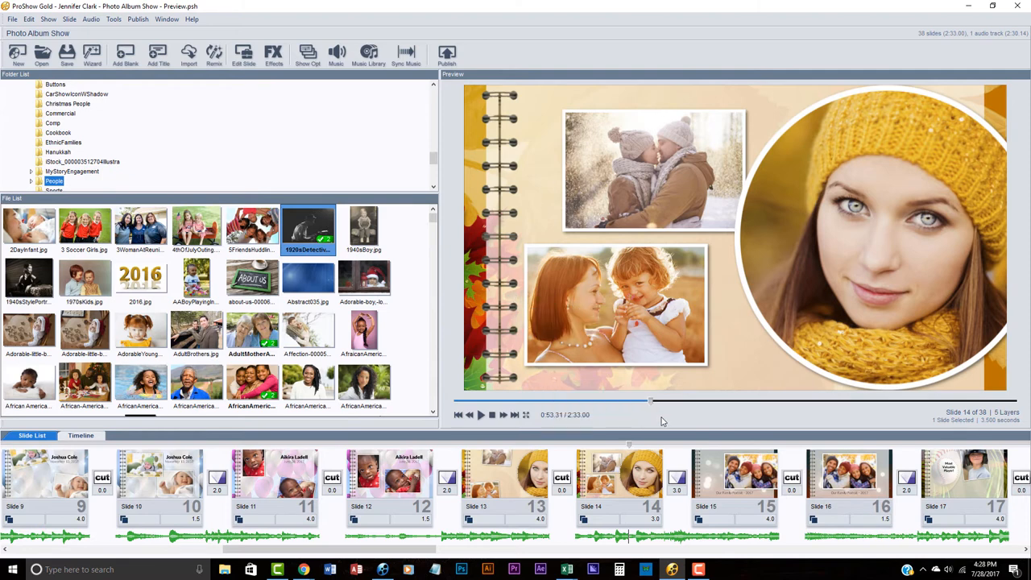
pyautogui.moveTo(631, 444)
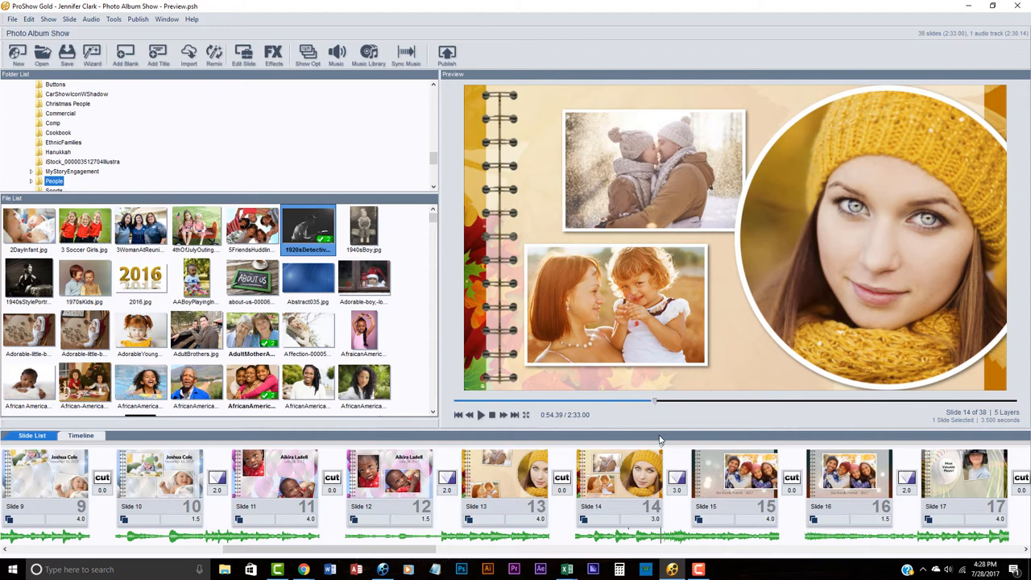
pyautogui.moveTo(664, 425)
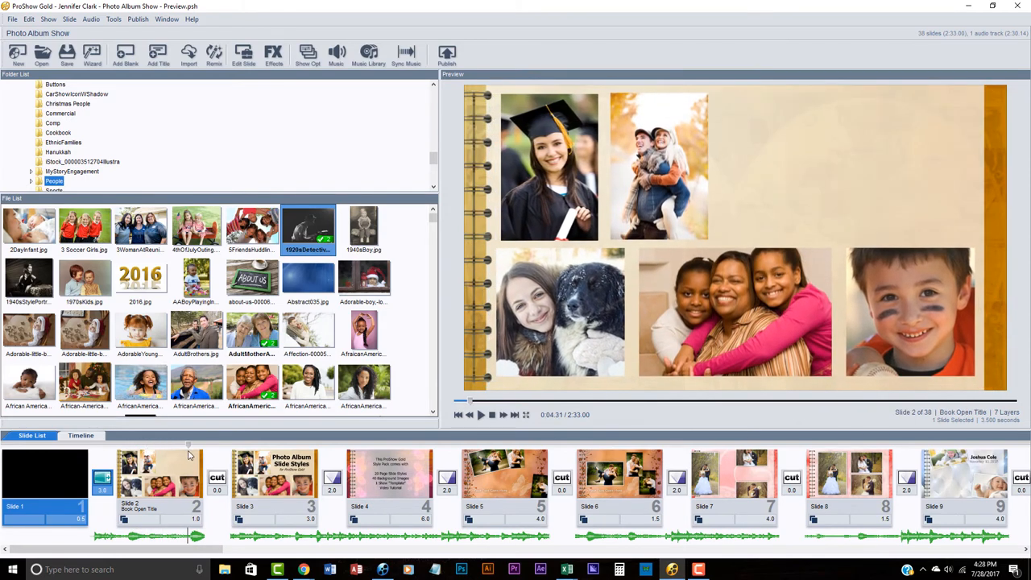
# - Preview the family portrait, baby birthday and Most Valuable Player slides, then bring up the Producer album show
pyautogui.hscroll(3)
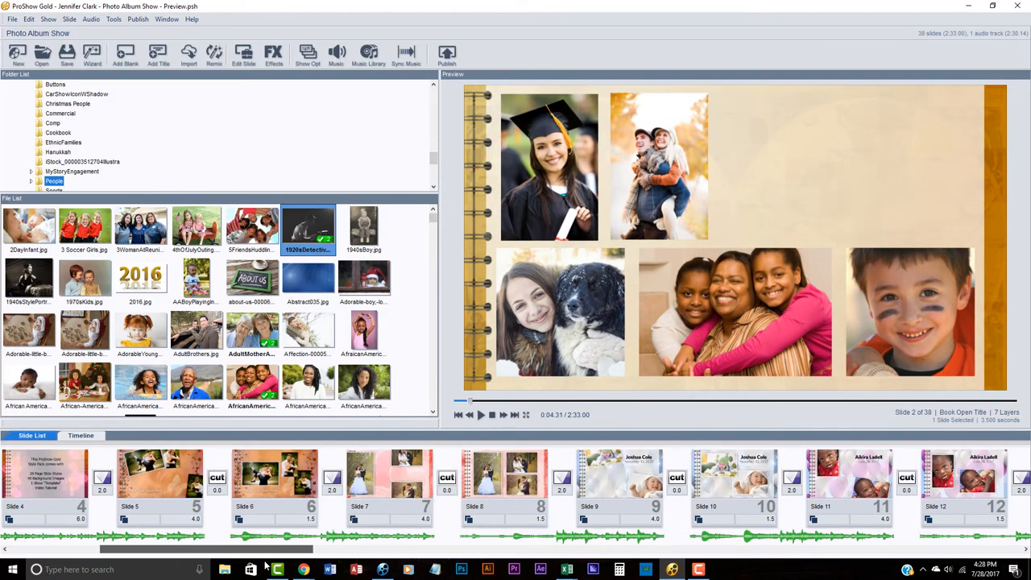
pyautogui.hscroll(3)
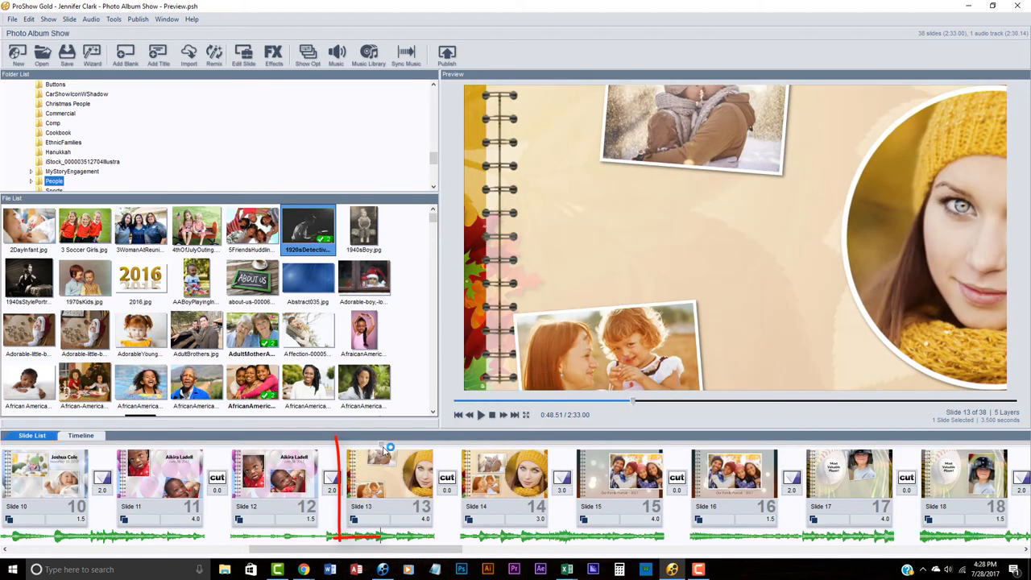
pyautogui.click(487, 475)
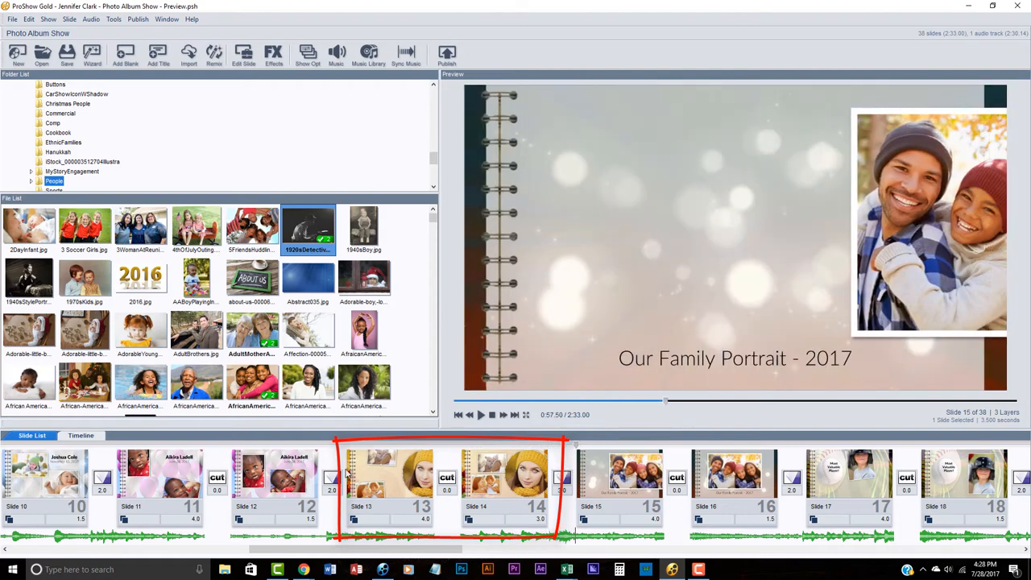
pyautogui.moveTo(531, 470)
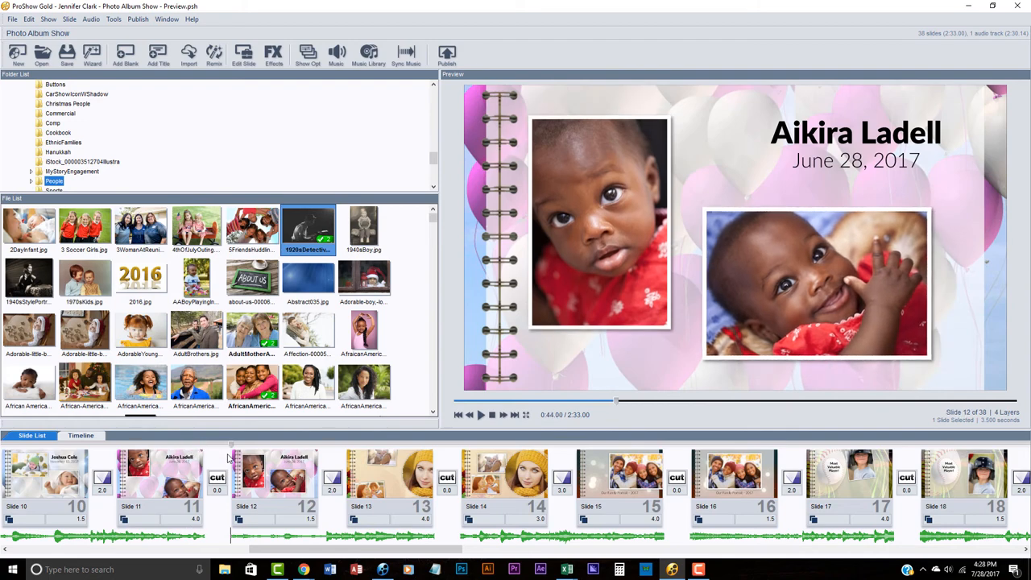
pyautogui.click(394, 475)
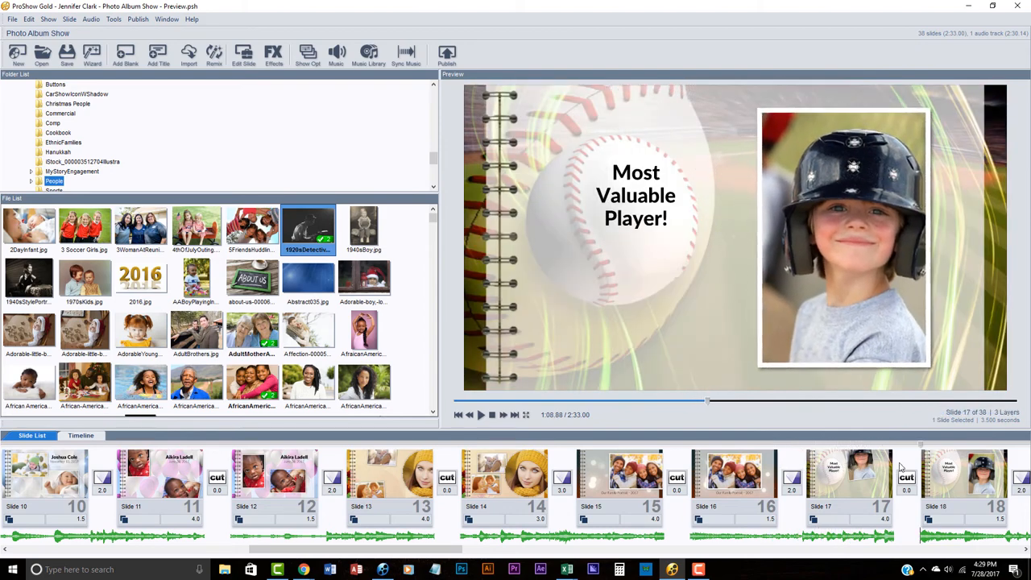
pyautogui.click(966, 475)
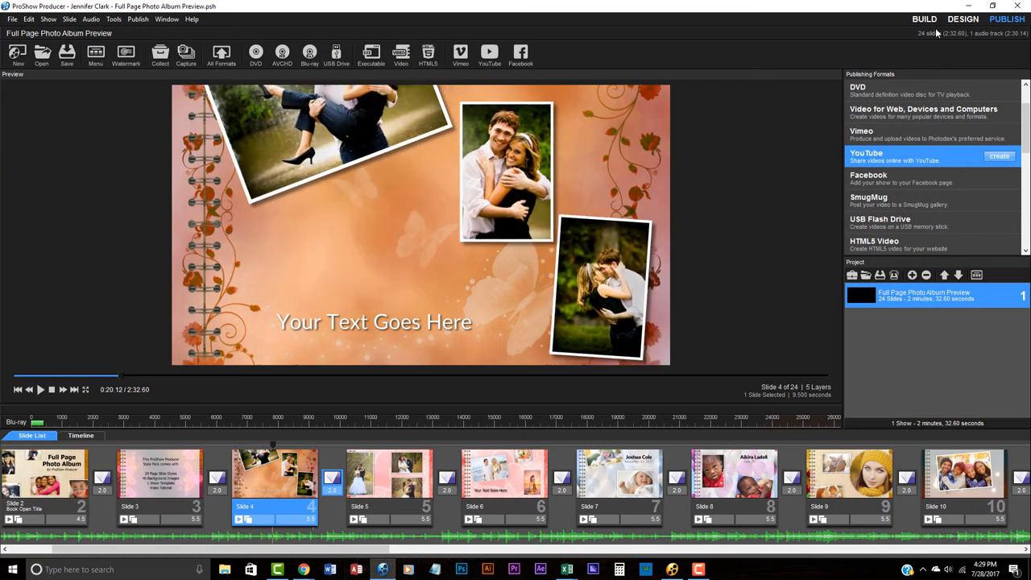
# - Play the Full Page Photo Album Preview.psx collage pages in Producer, then return to the Photo Album search results
pyautogui.click(924, 19)
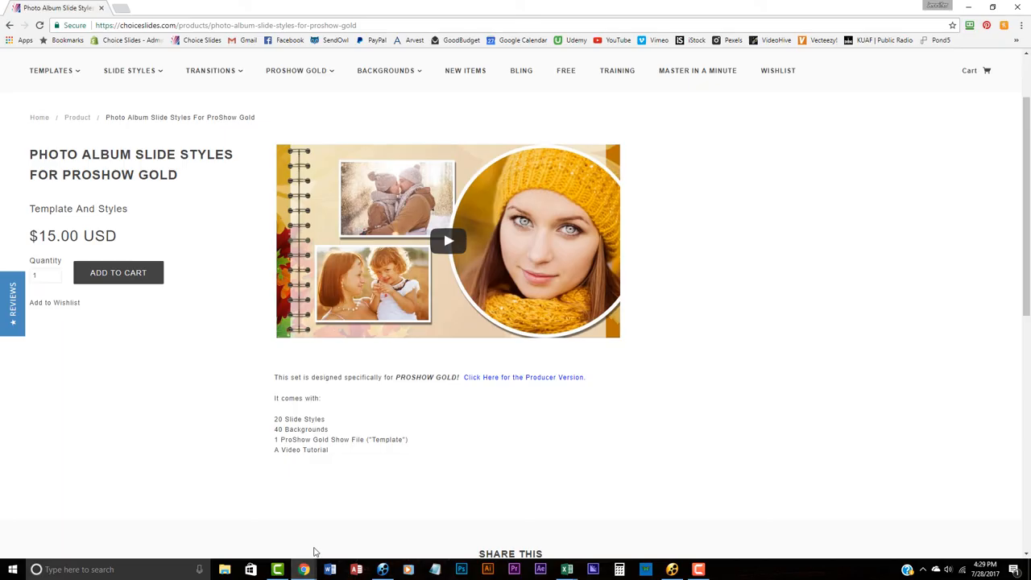
pyautogui.click(10, 26)
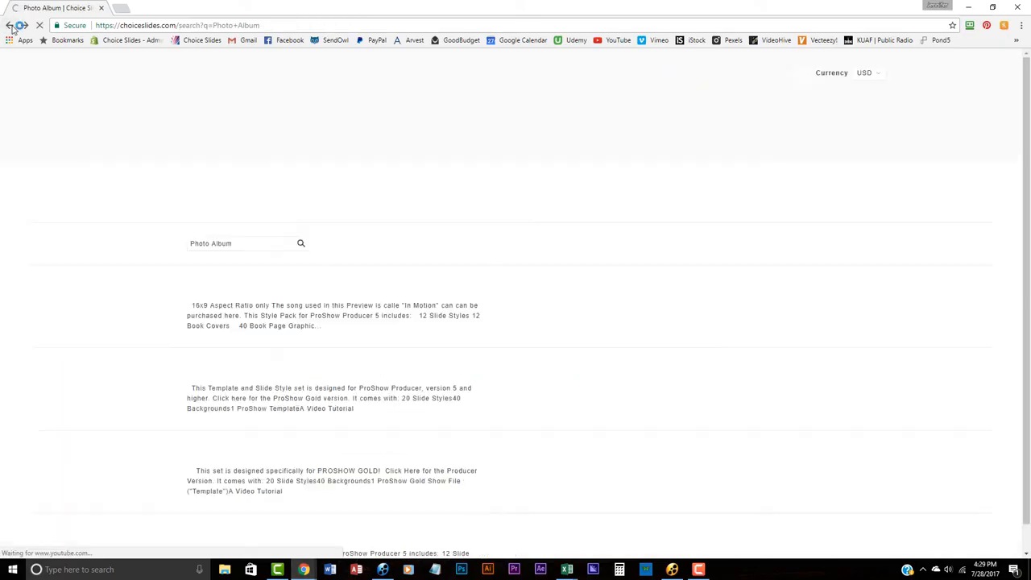